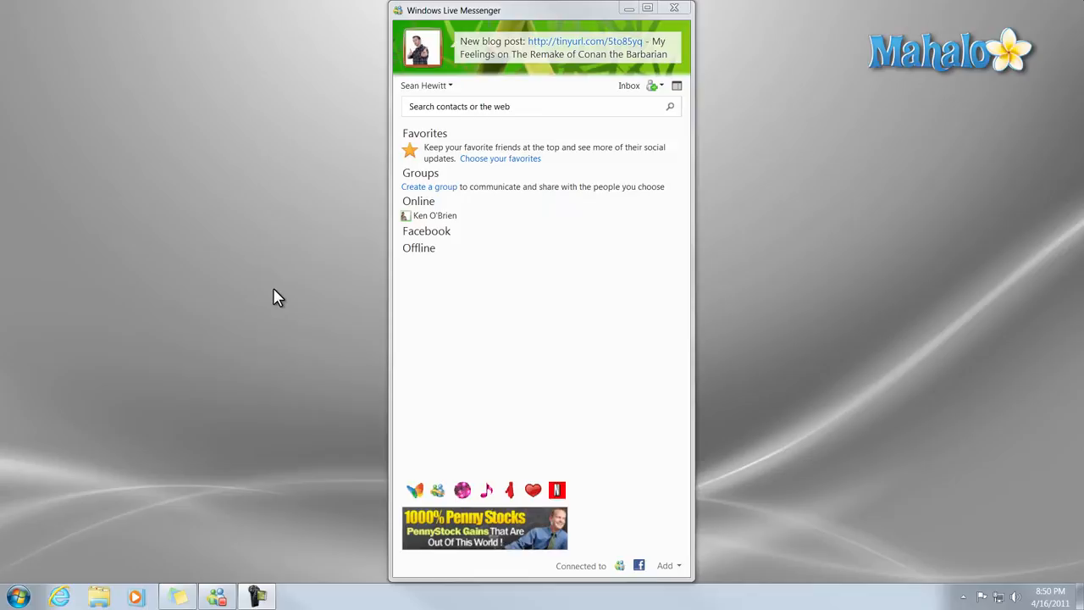
mouse_move(286, 290)
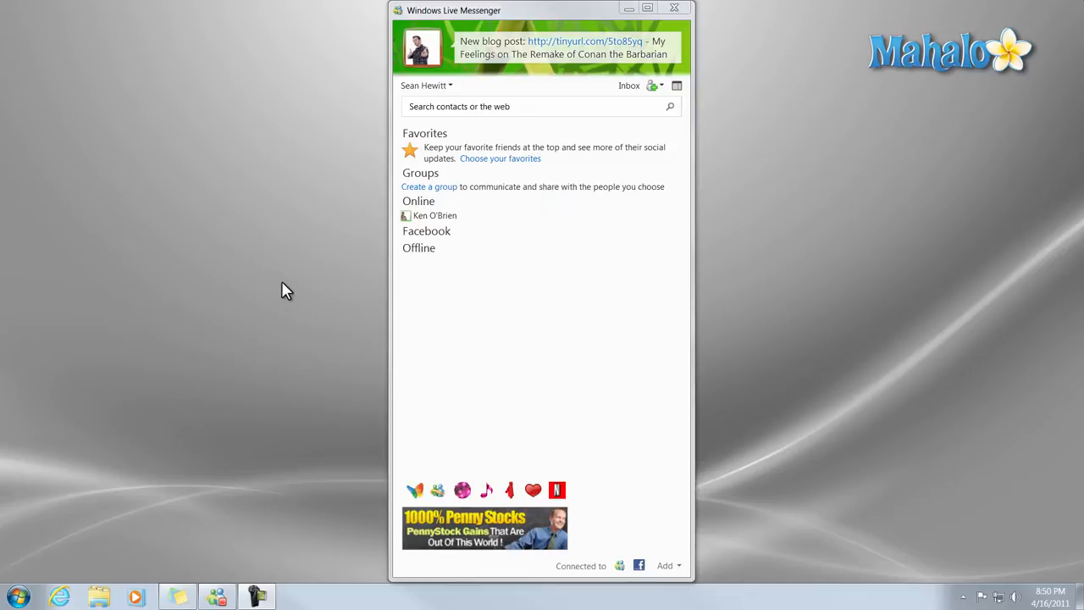
mouse_move(310, 154)
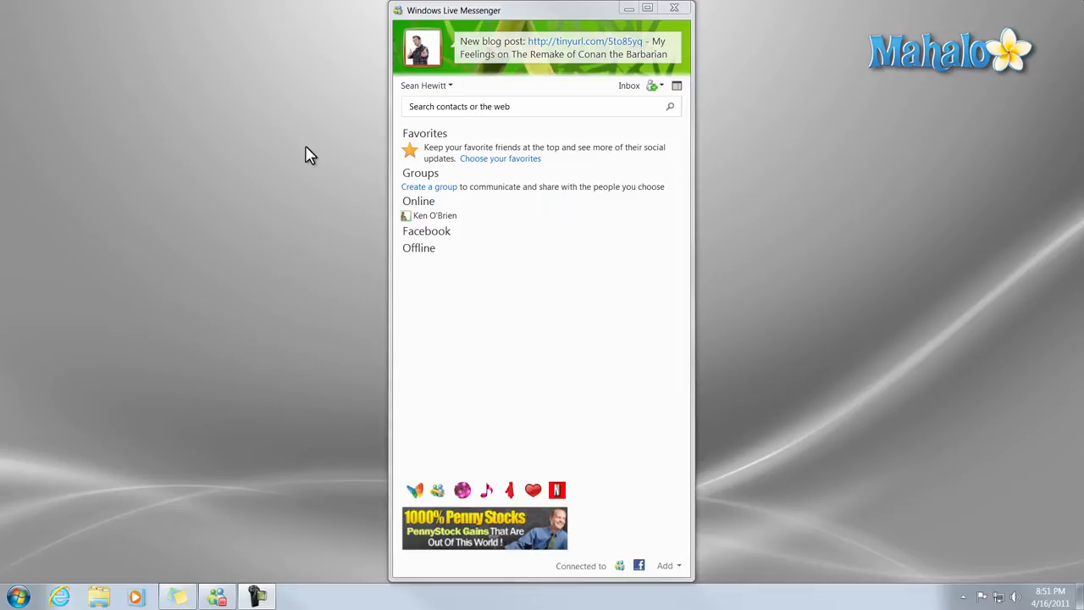
mouse_move(307, 136)
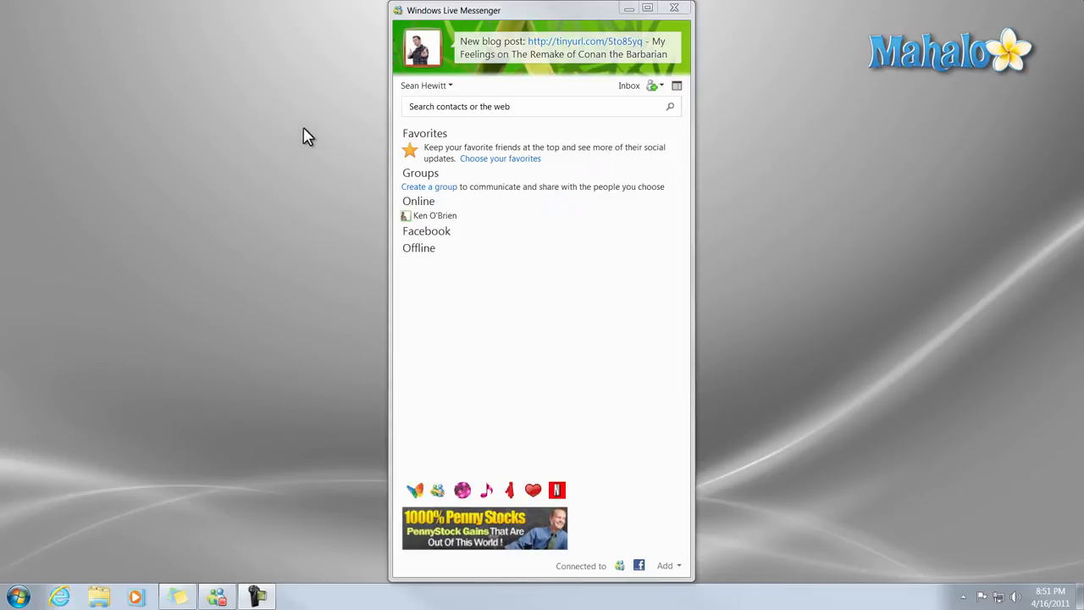
mouse_move(482, 215)
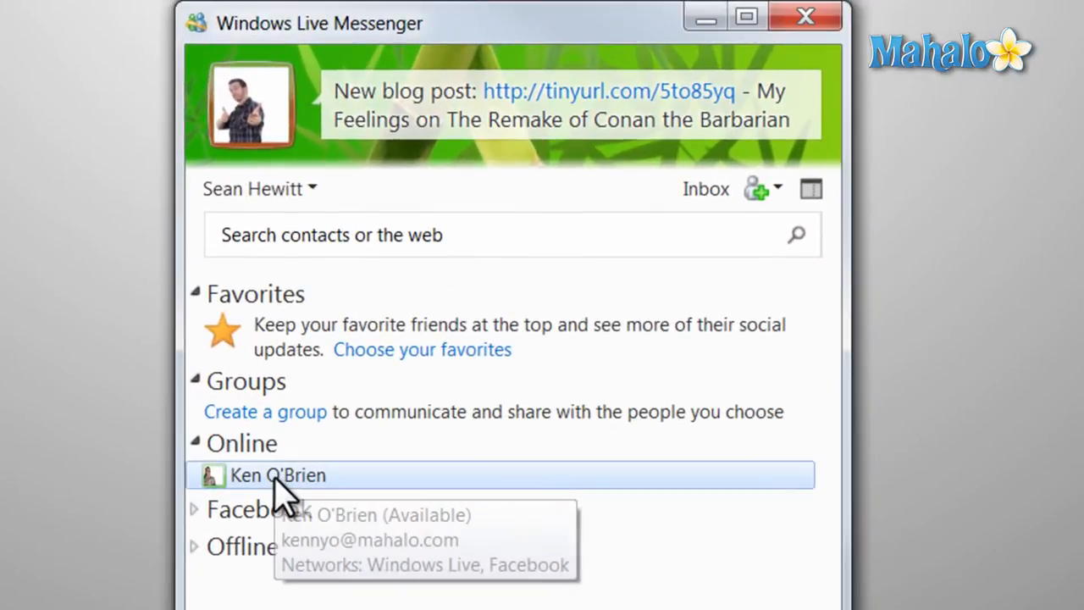
double_click(278, 474)
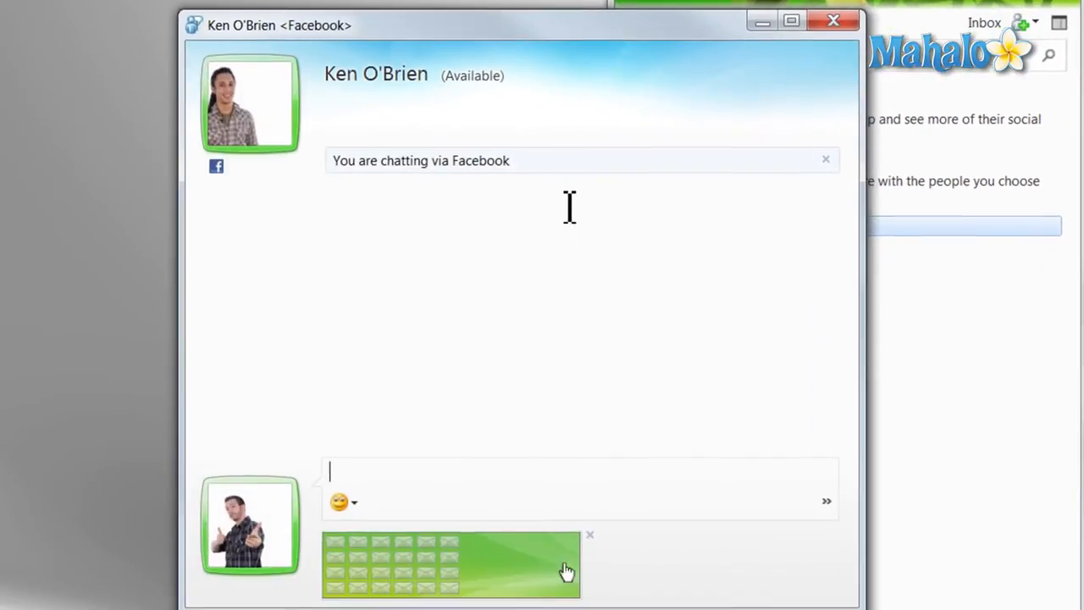
type("hey")
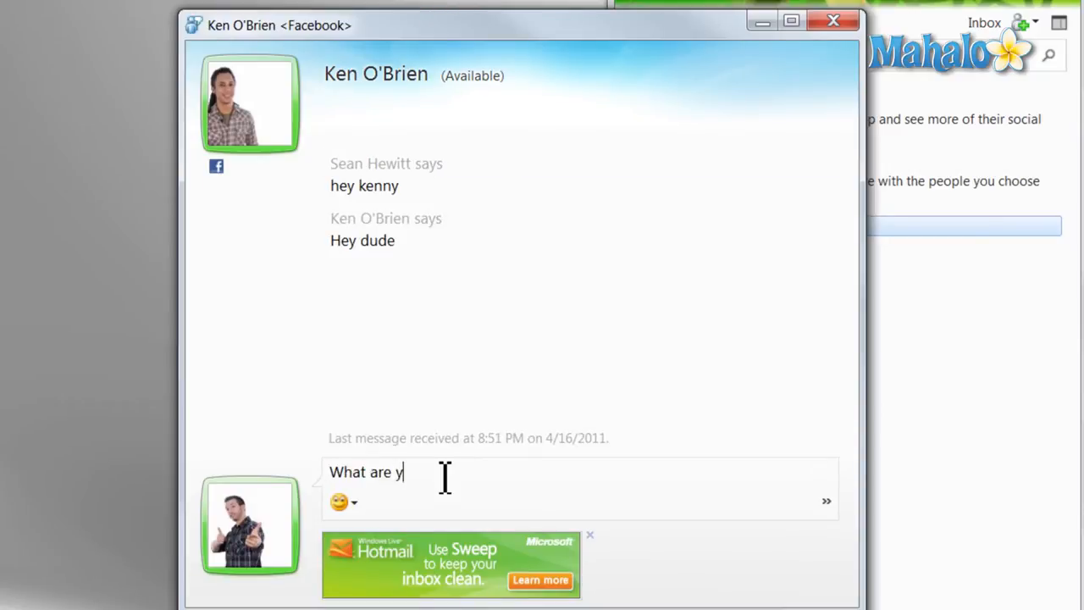
key("Return")
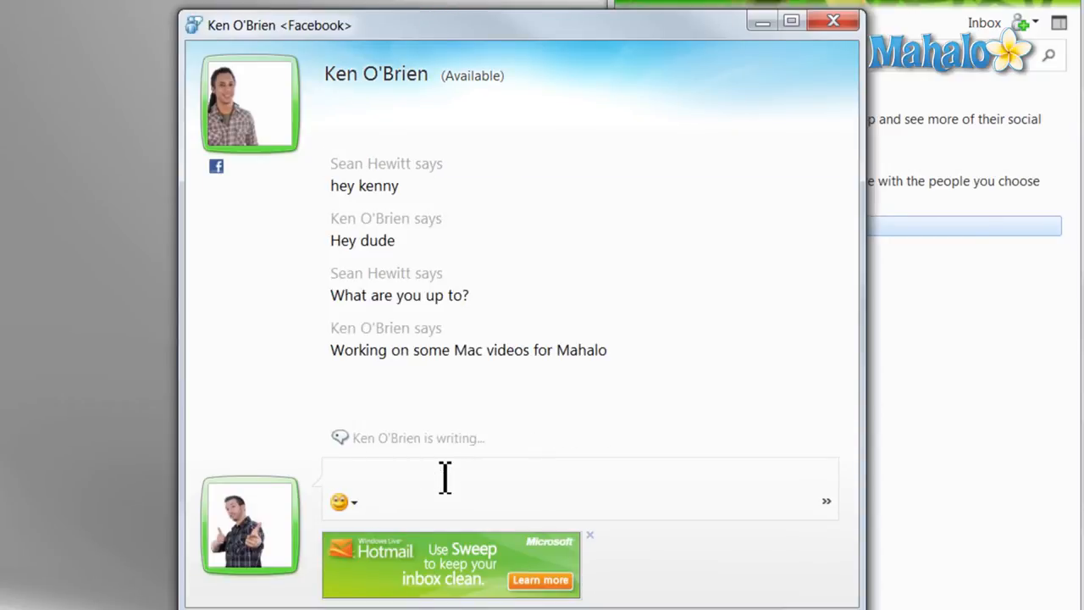
type("Working on some Windows Videos for Mahalo")
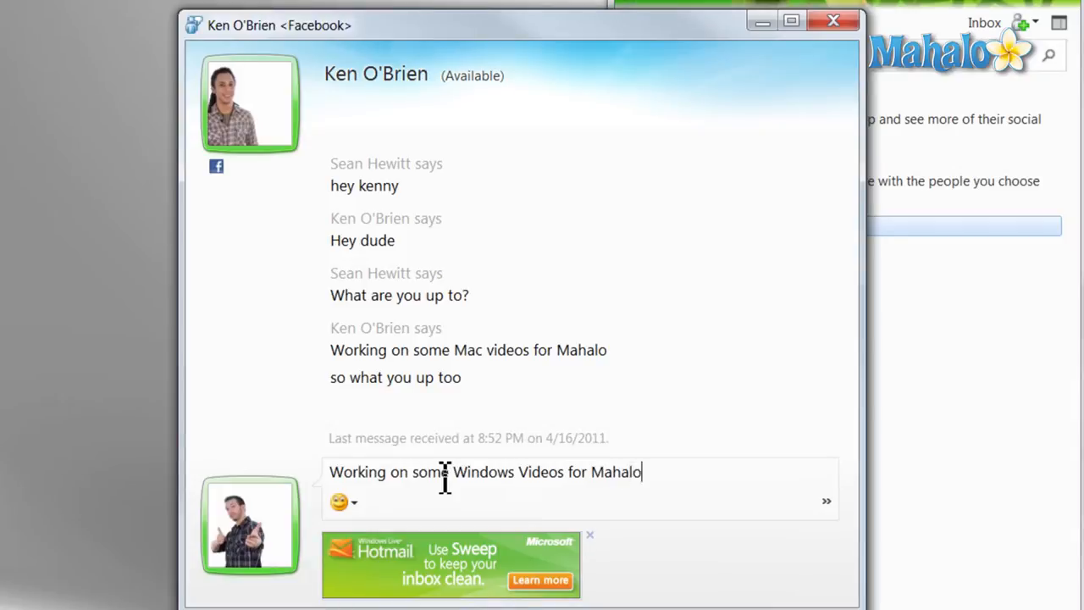
key("Return")
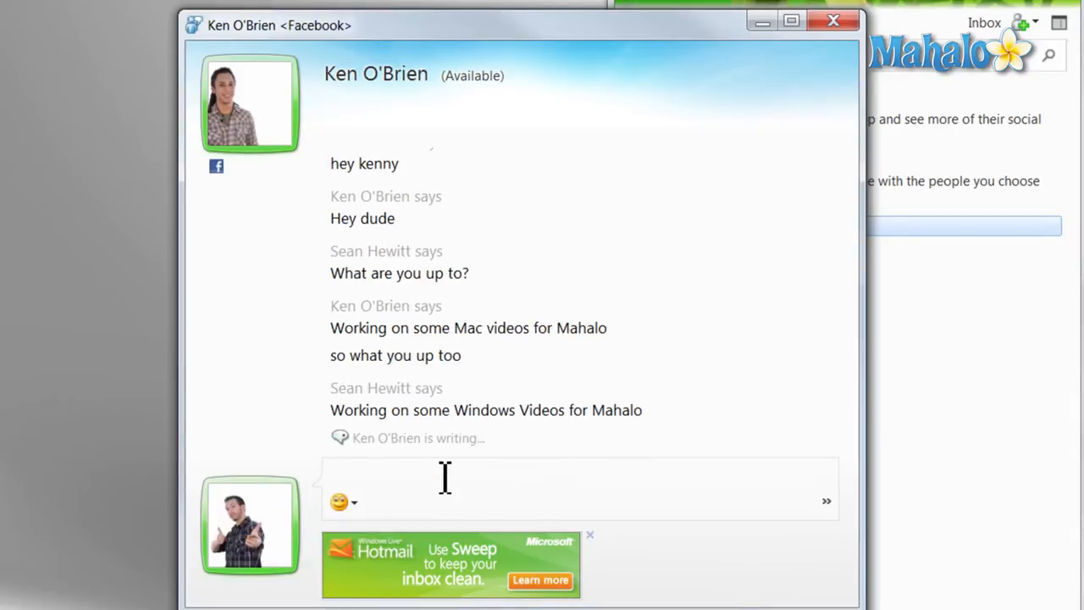
scroll("down", 3)
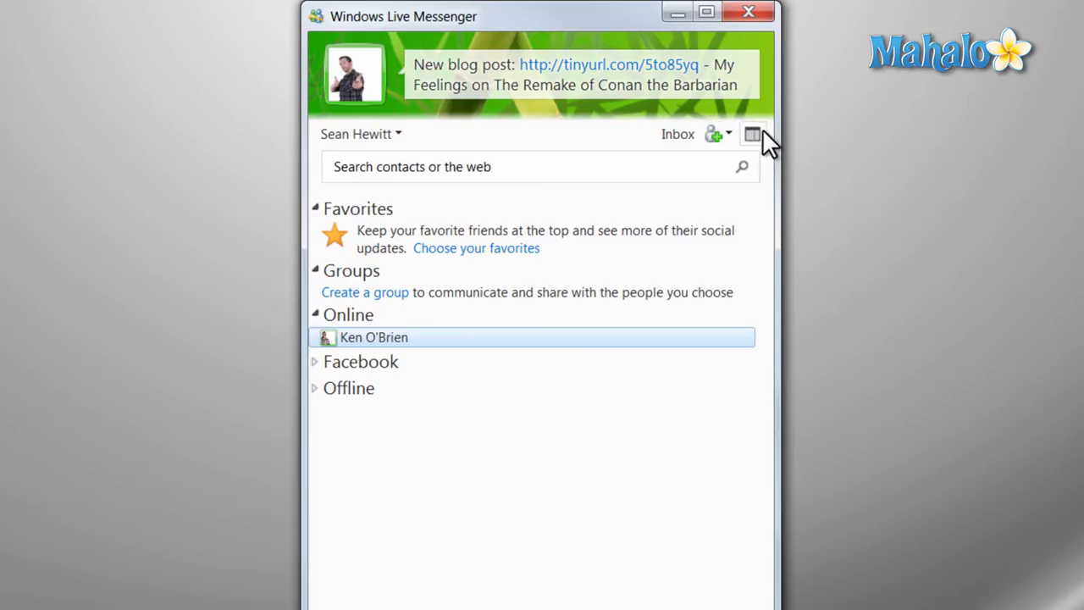
- Switch Messenger to full view with the social highlights feed beside the friends list
left_click(753, 134)
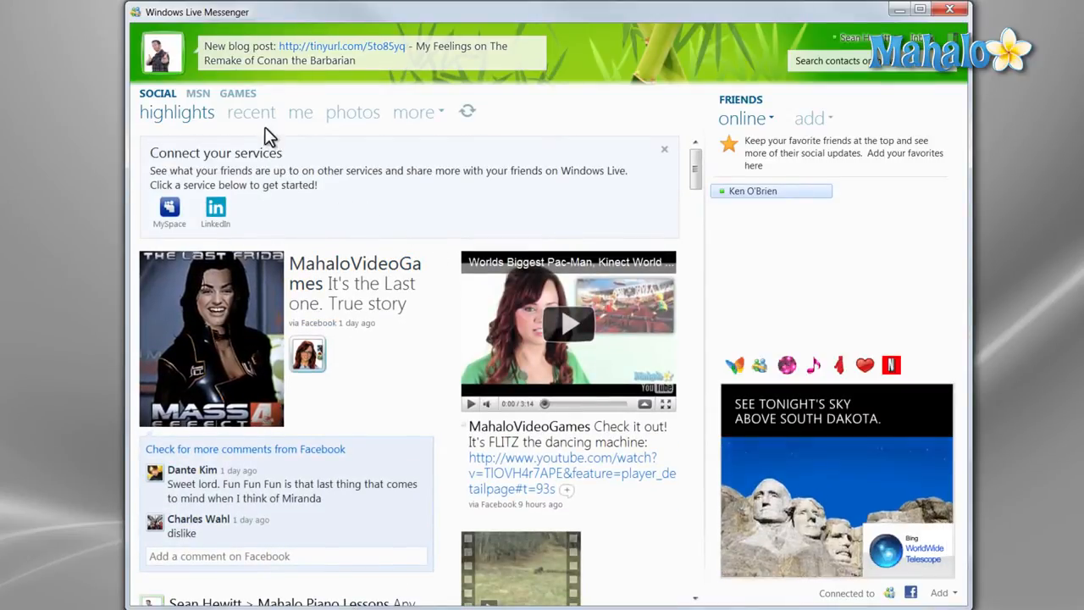
- Browse the MSN section's today, Hotmail, news and weather pages
left_click(197, 93)
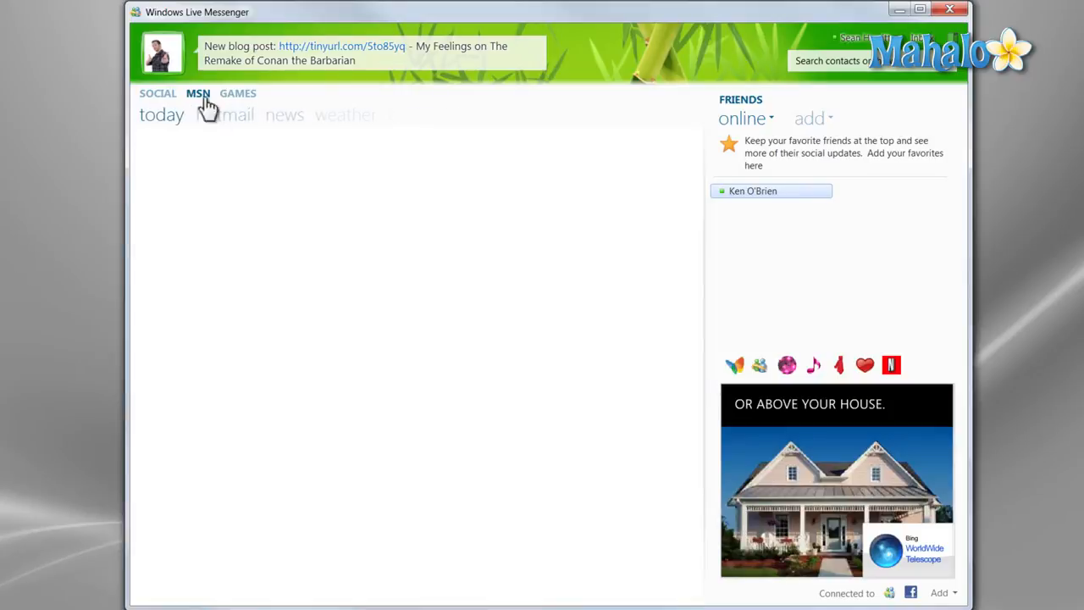
left_click(198, 93)
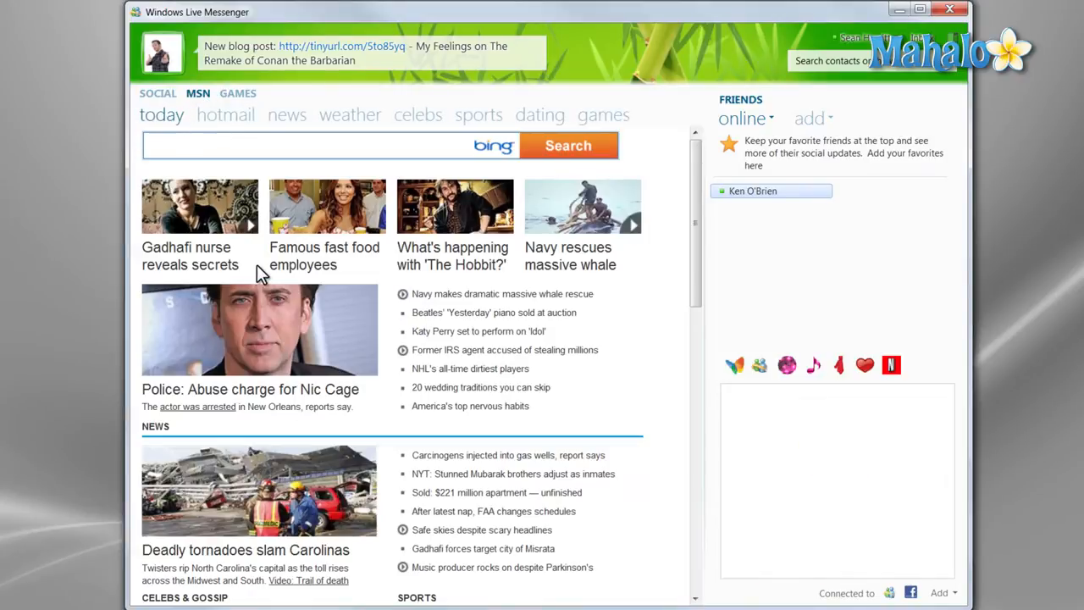
left_click(226, 115)
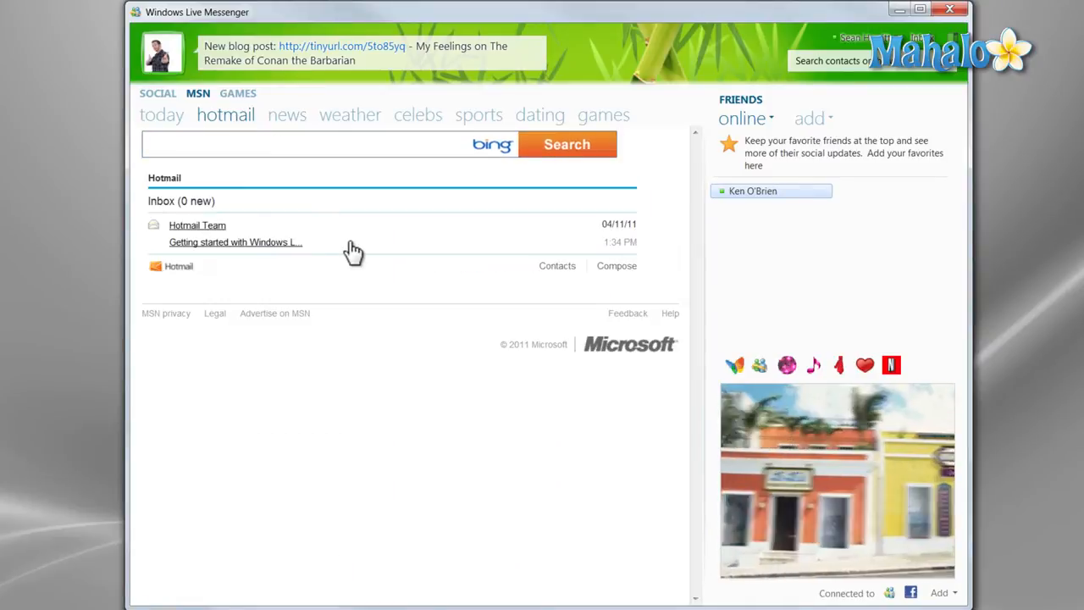
left_click(286, 114)
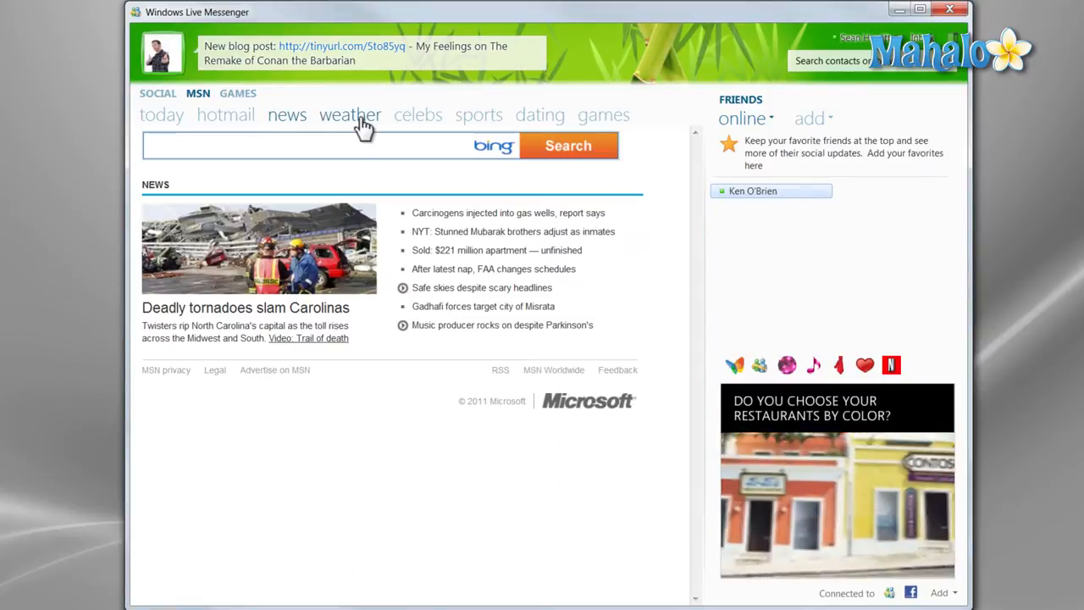
left_click(158, 93)
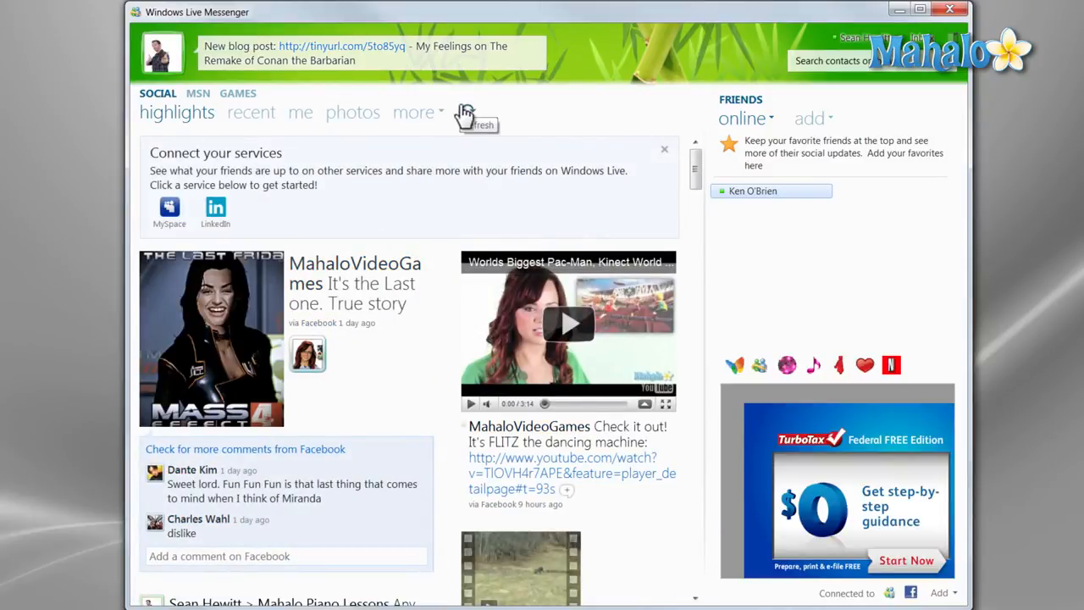
mouse_move(301, 112)
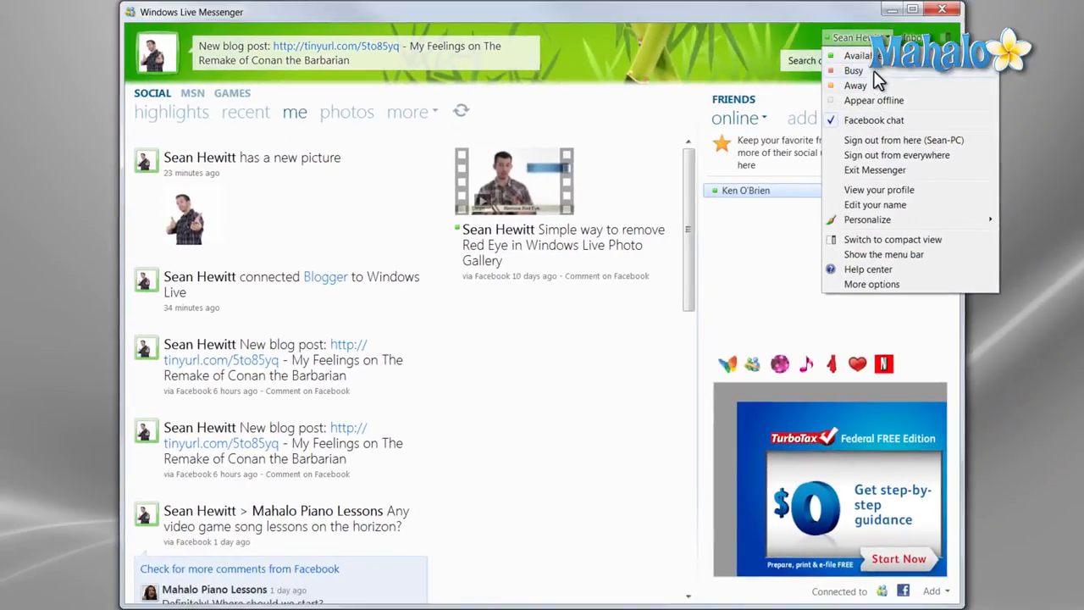
mouse_move(868, 125)
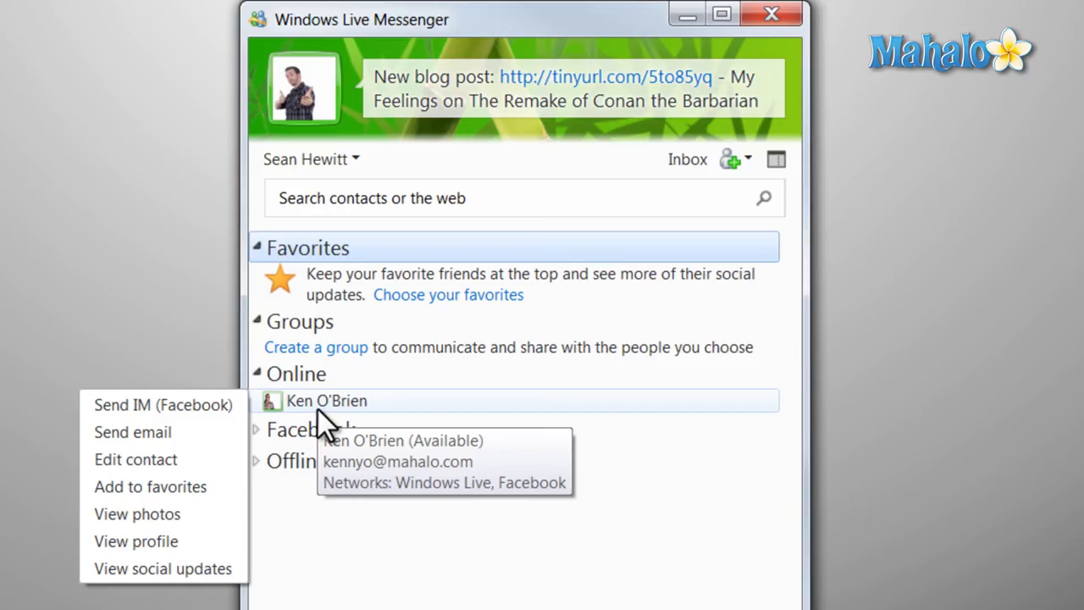
- Return to the social feed showing recent Facebook friend updates
left_click(162, 568)
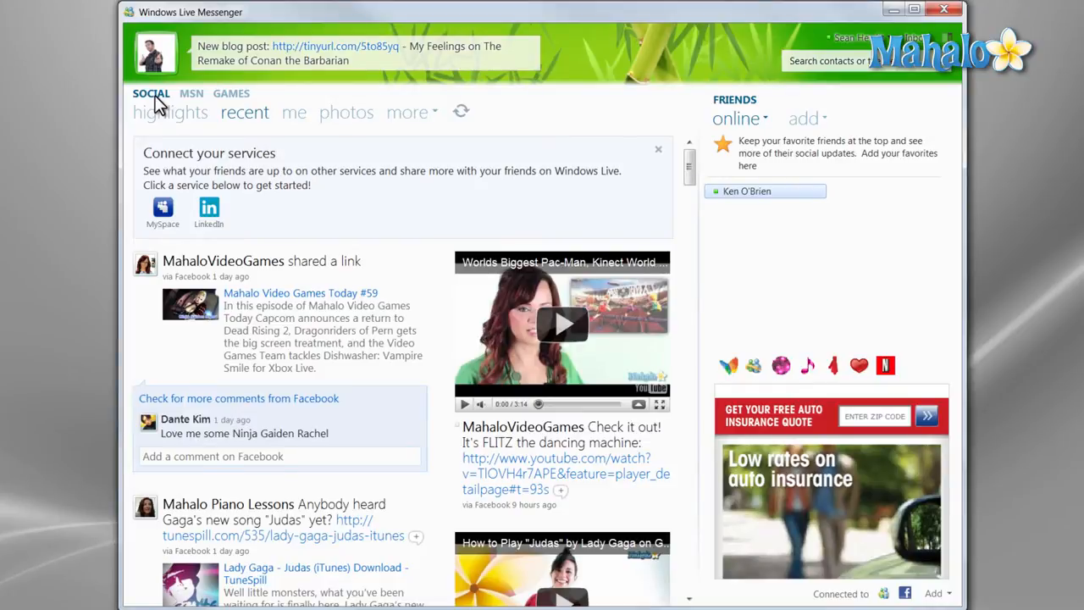